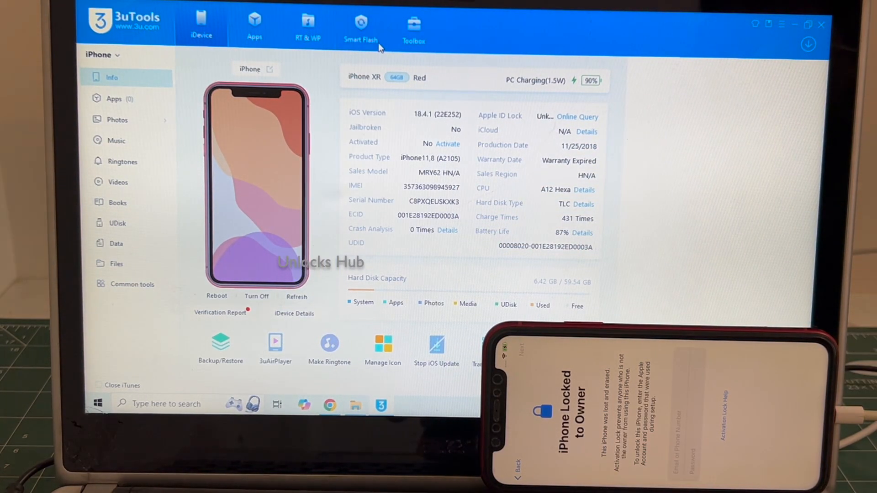
- Open the Smart Flash section listing restore files for the iPhone XR
left_click(361, 25)
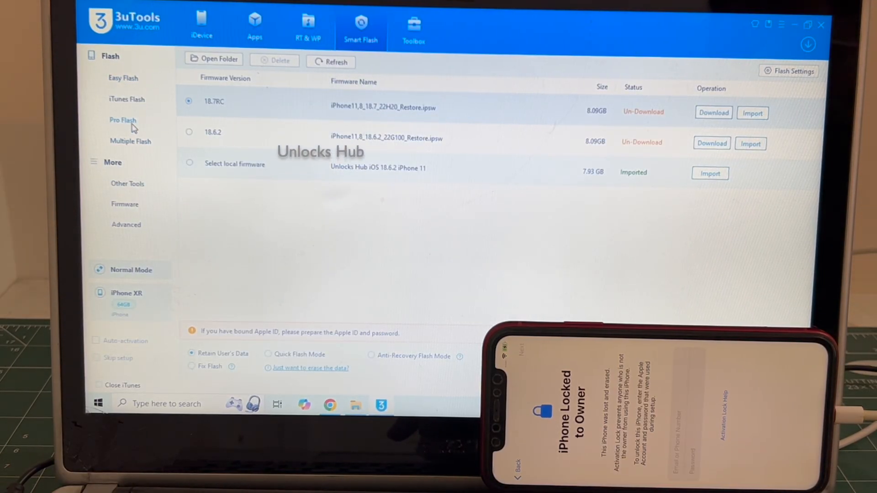
- Switch to Pro Flash and let the SHSH check finish, showing iOS 18.6.2 flashable
left_click(122, 119)
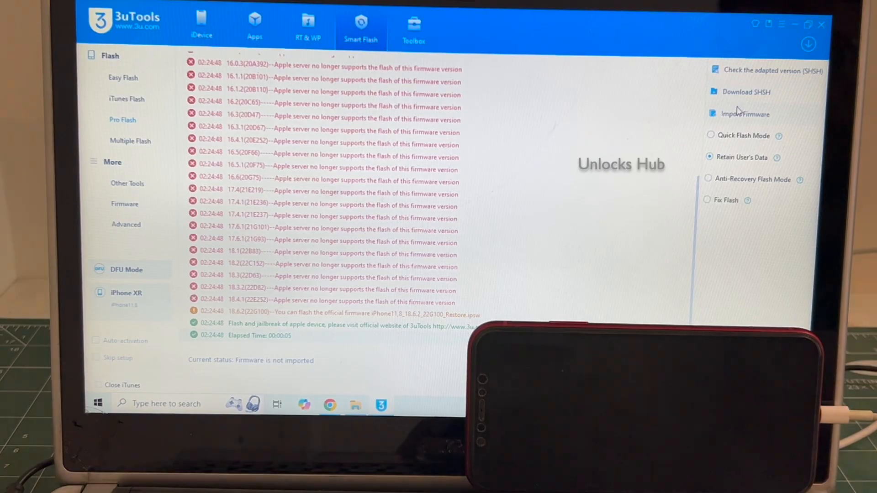
- Import 'Unlocks Hub iOS 18.6.2 iPhone XR' firmware from D:\Apple
left_click(745, 114)
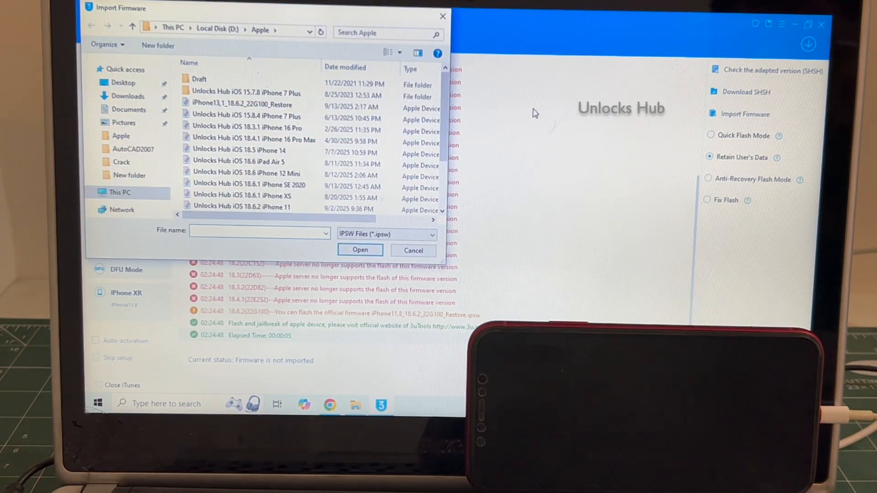
scroll("down", 3)
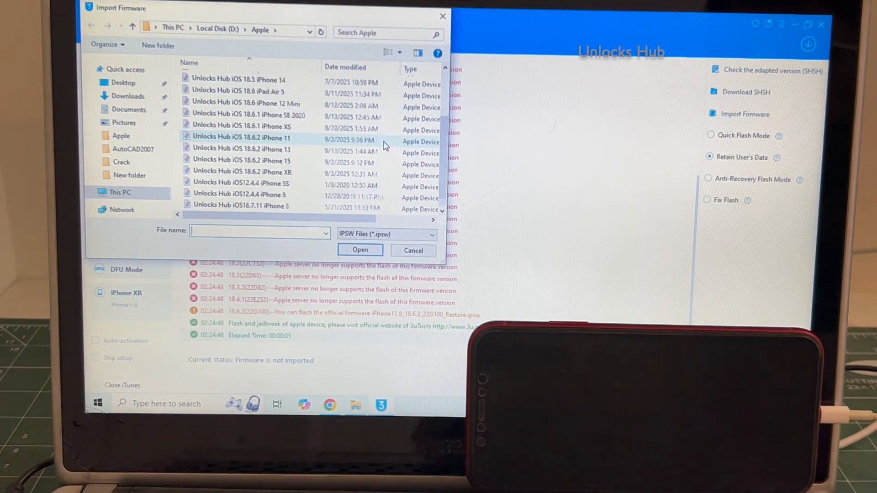
left_click(242, 172)
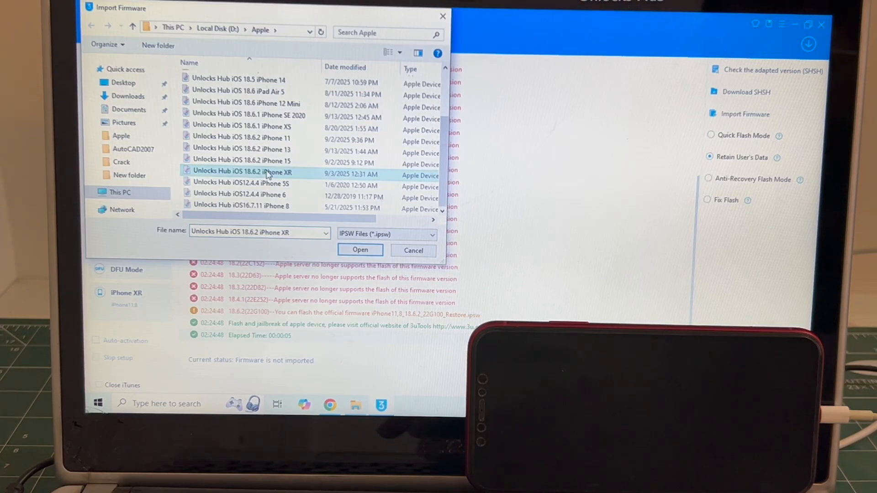
left_click(359, 250)
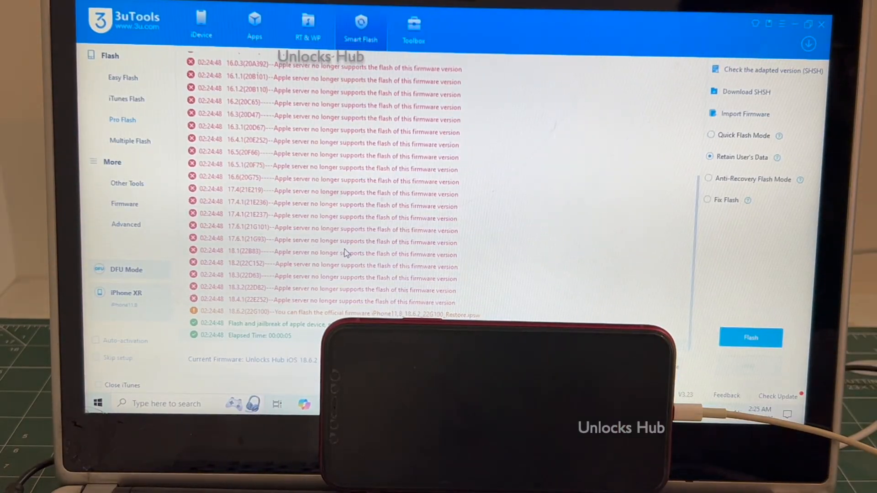
- Flash the iOS 18.6.2 firmware, confirming to retain user data, until complete
left_click(750, 337)
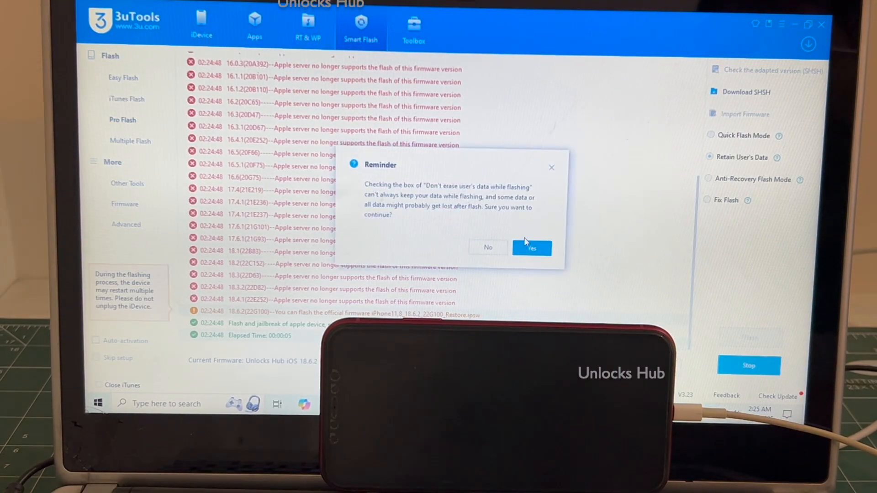
left_click(532, 248)
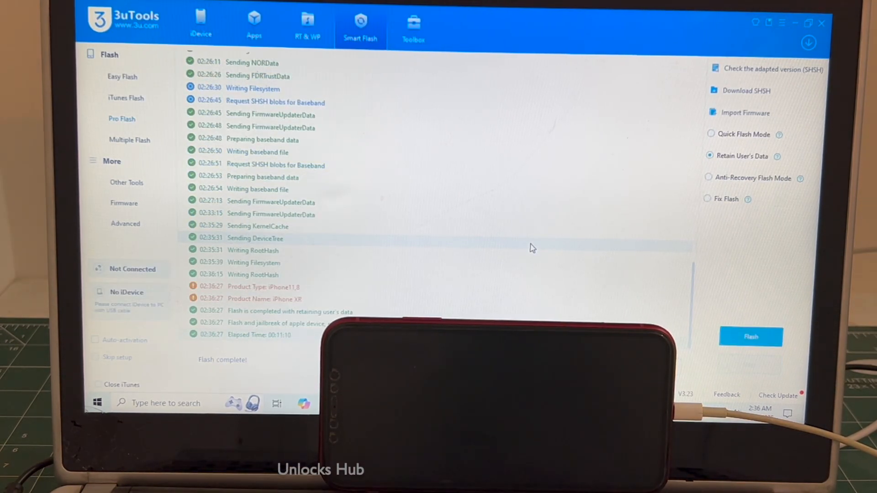
- Wait for the iPhone XR to reboot and reconnect in Normal Mode
left_click(122, 119)
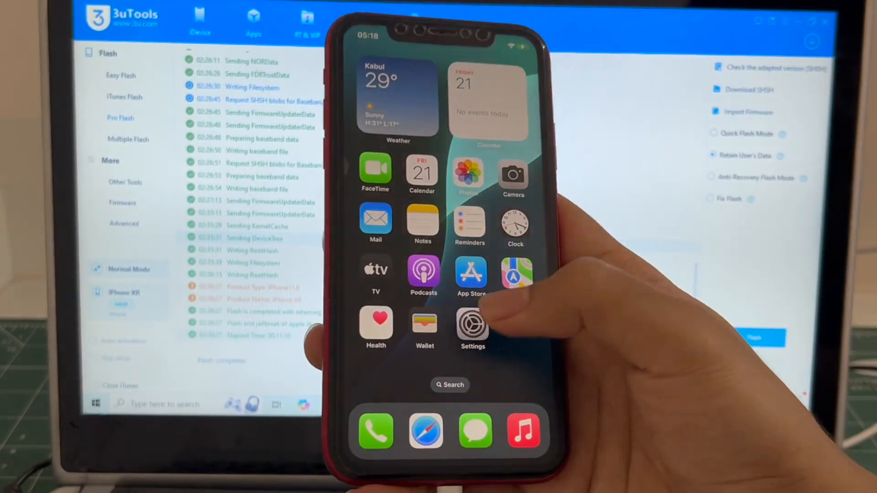
- Open the iDevice Info page showing iOS 18.6.2 (22G100) with Apple ID lock off
left_click(472, 326)
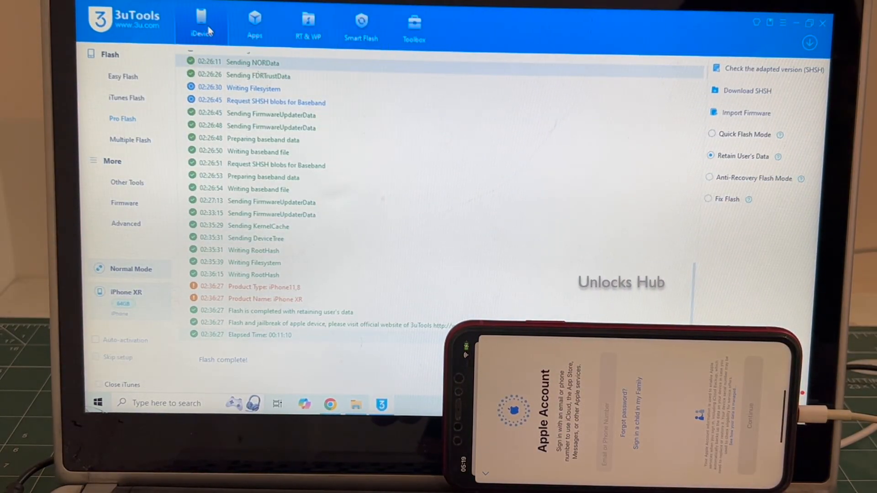
left_click(201, 22)
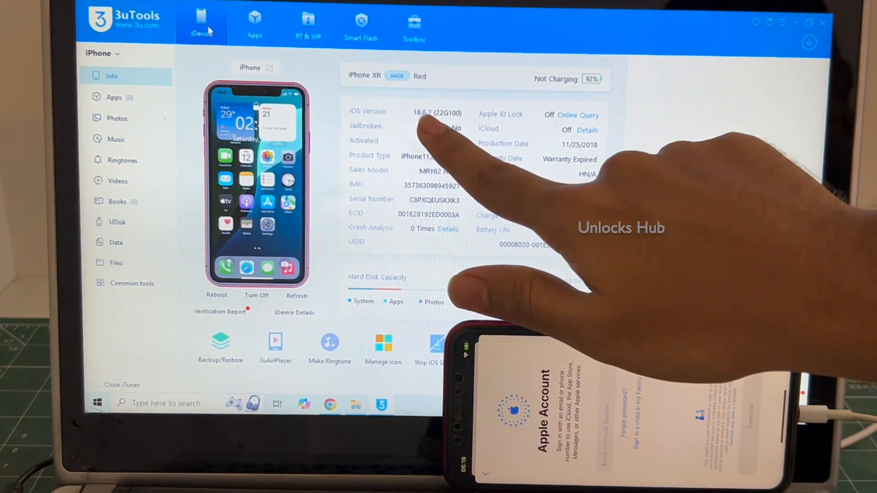